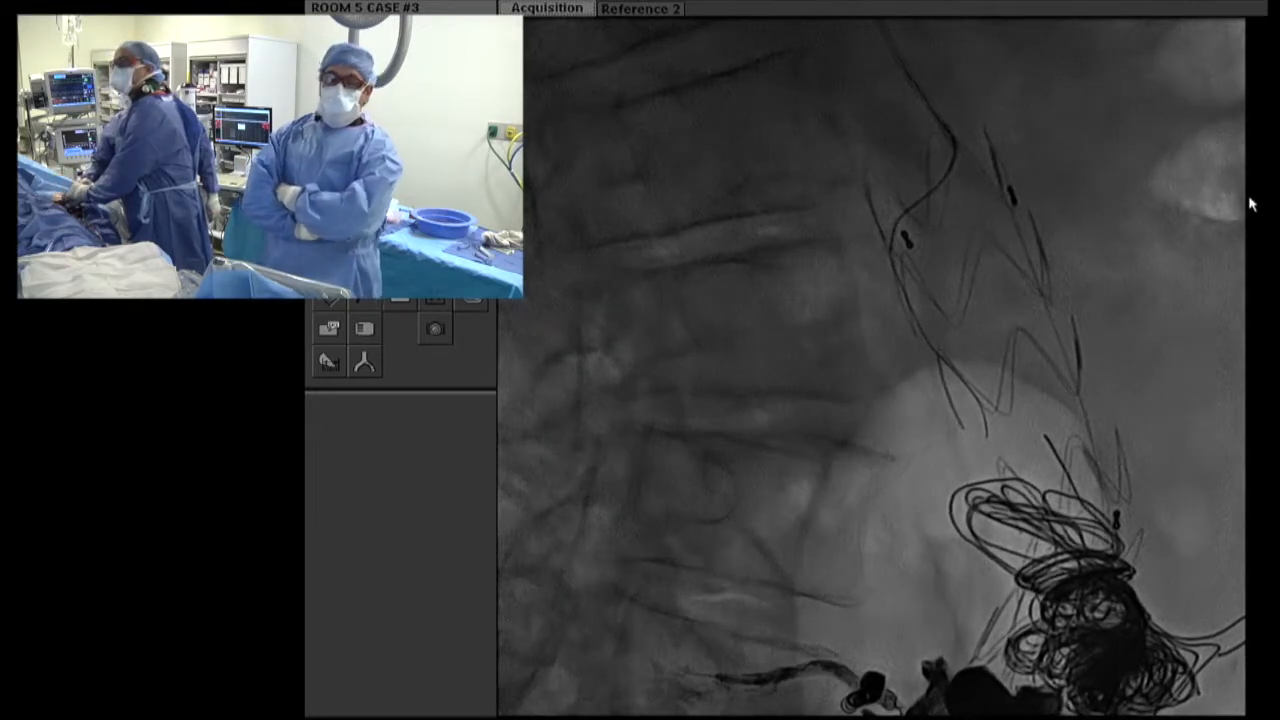
{"action": "mouse_move", "coordinate": [1052, 291]}
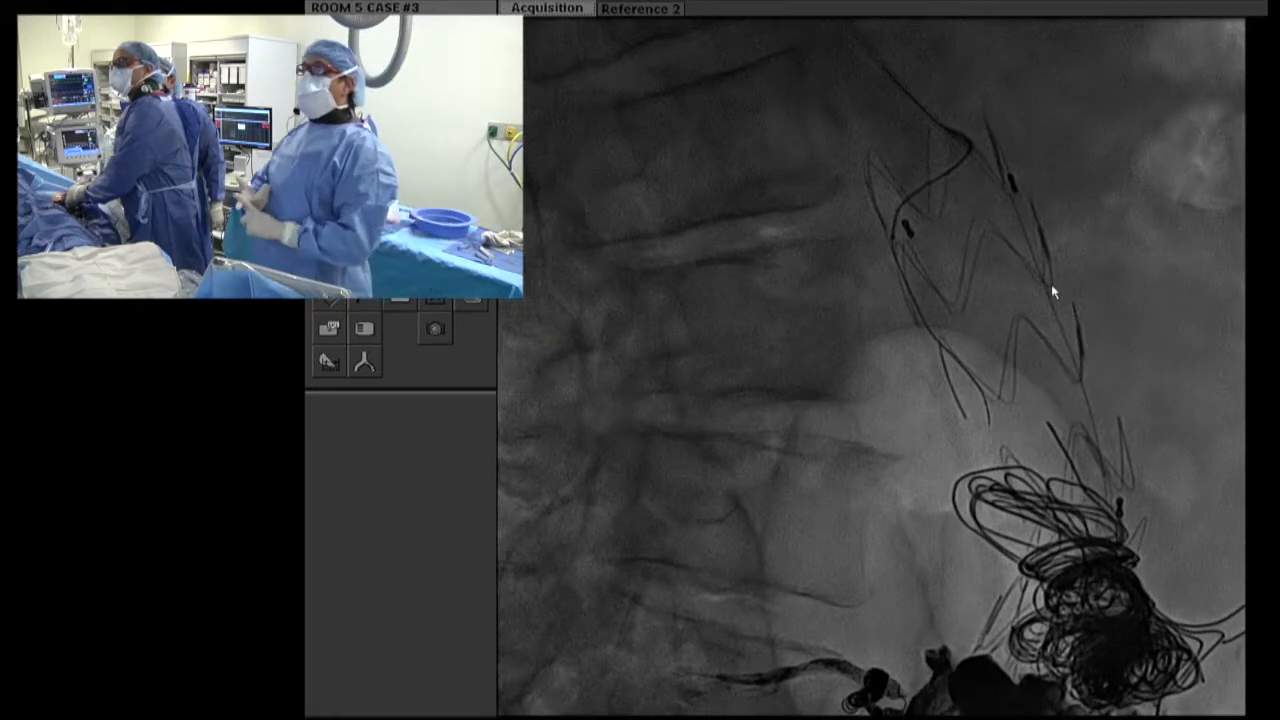